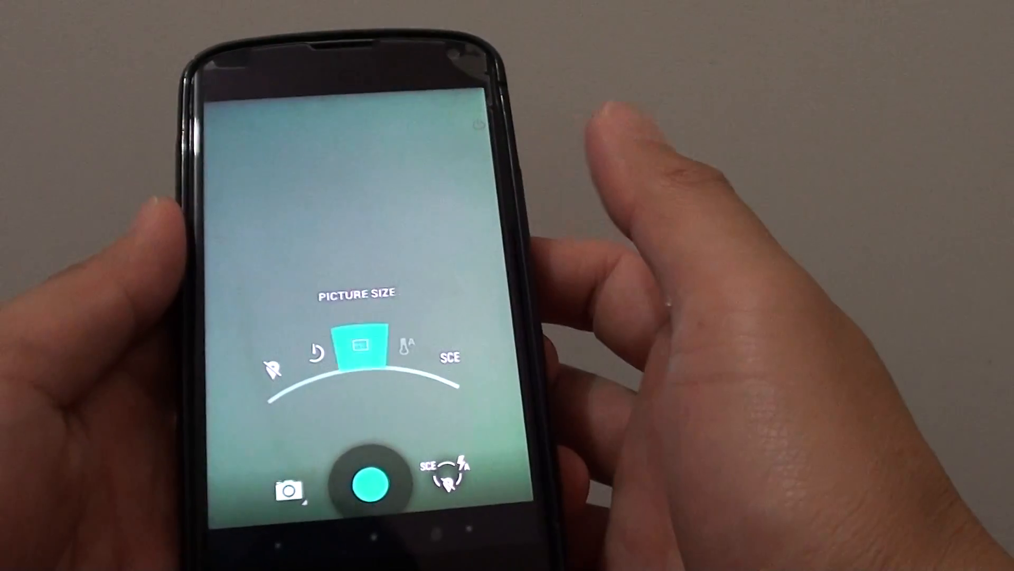
# Open the Picture size menu from the camera settings wheel.
pyautogui.click(357, 345)
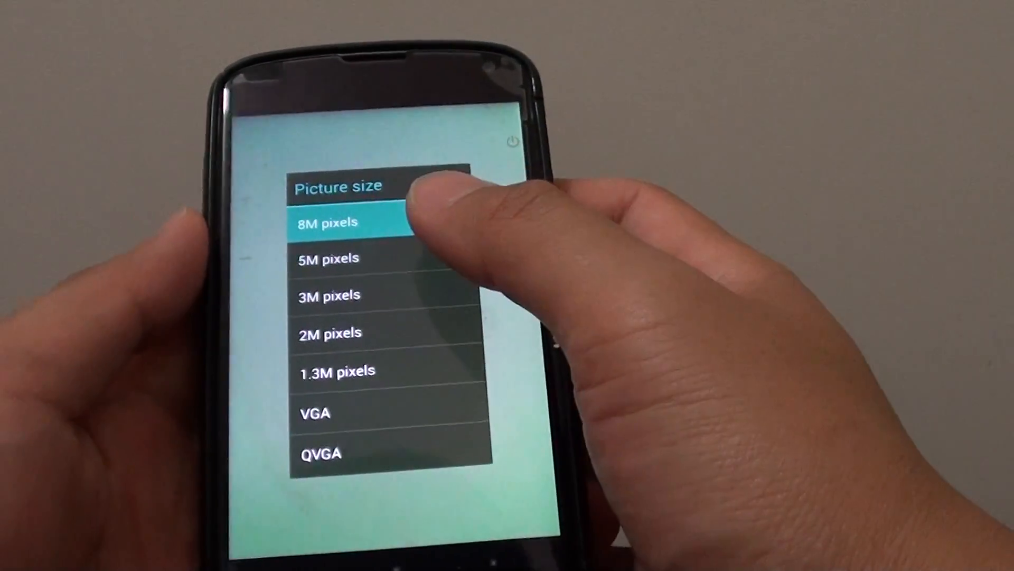